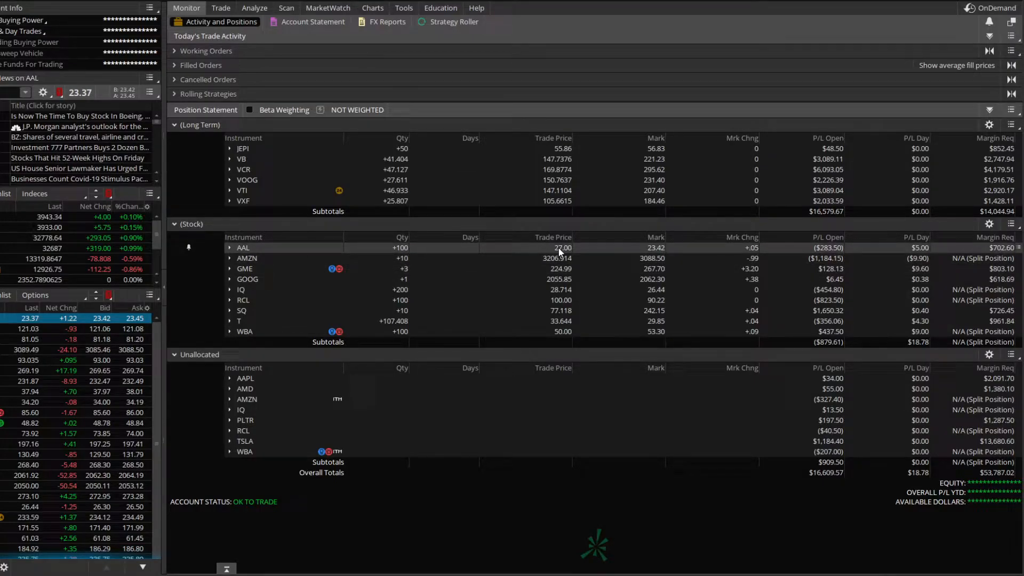
{"action": "mouse_move", "coordinate": [665, 256]}
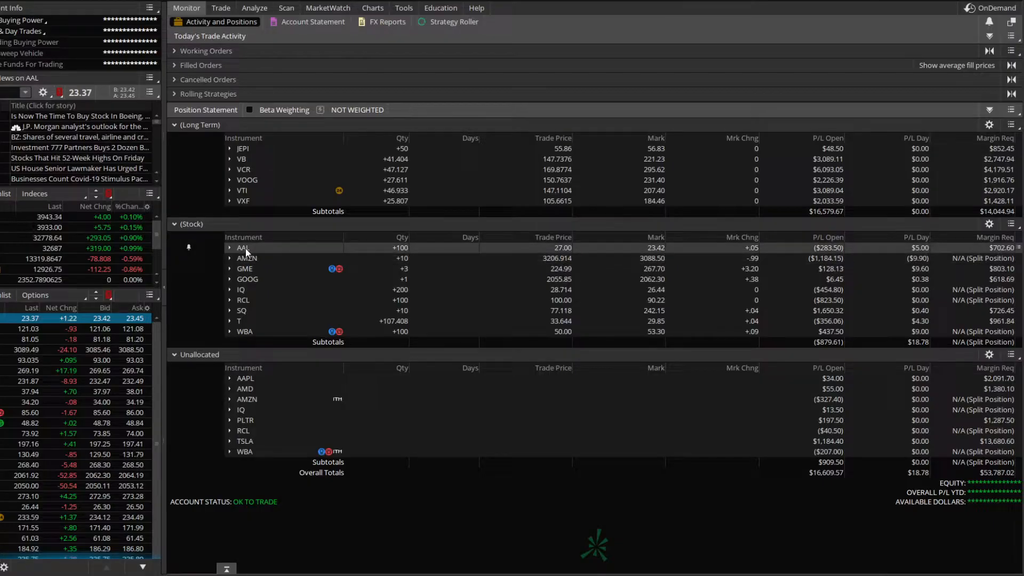
Create a closing order selling 100 AAL shares at a 23.42 limit from the position
{"action": "right_click", "coordinate": [244, 248]}
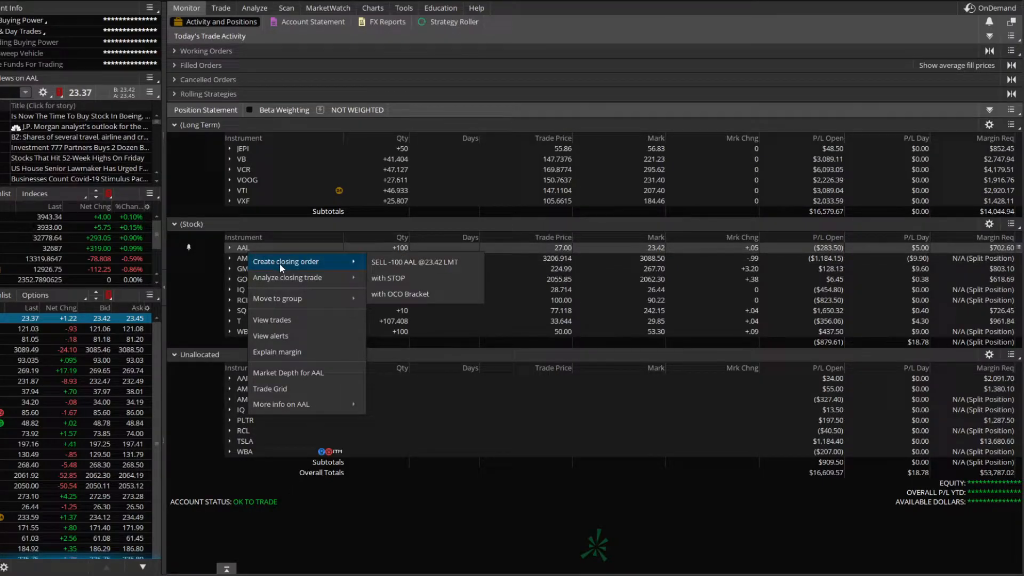
{"action": "mouse_move", "coordinate": [416, 262]}
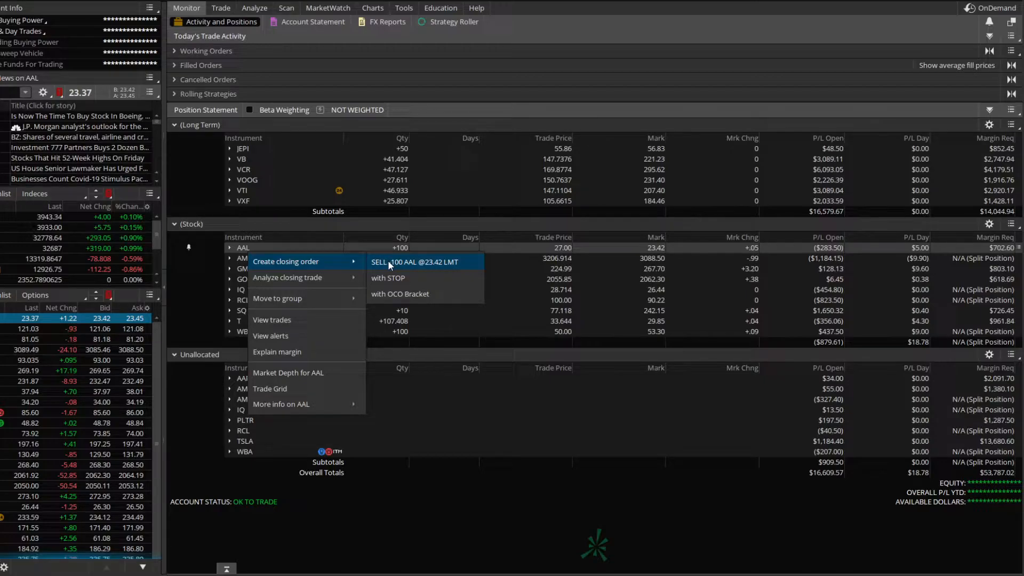
{"action": "left_click", "coordinate": [415, 262]}
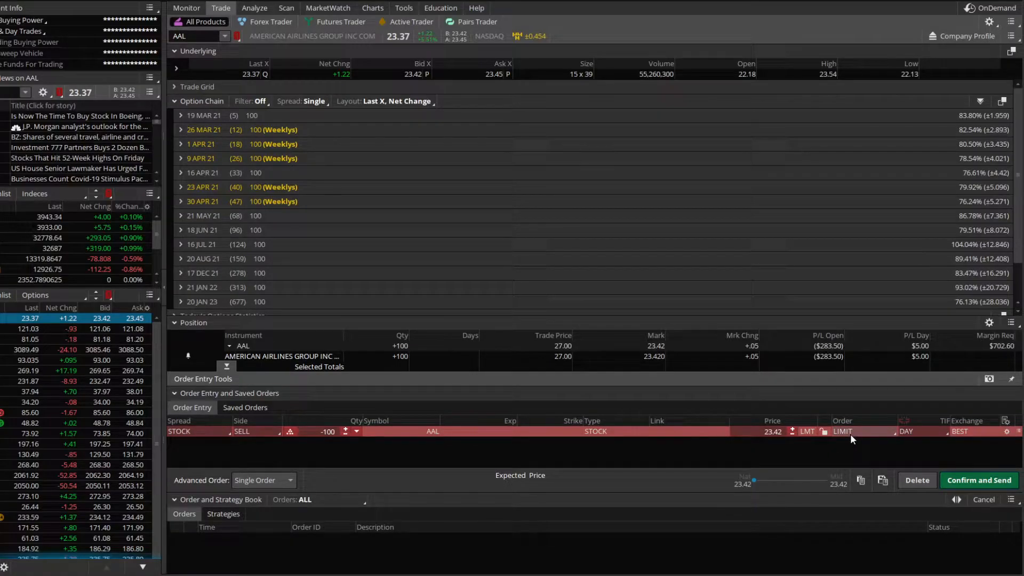
Make the AAL sell a TRAILSTOP order with a percentage offset of -5.00%
{"action": "left_click", "coordinate": [843, 431]}
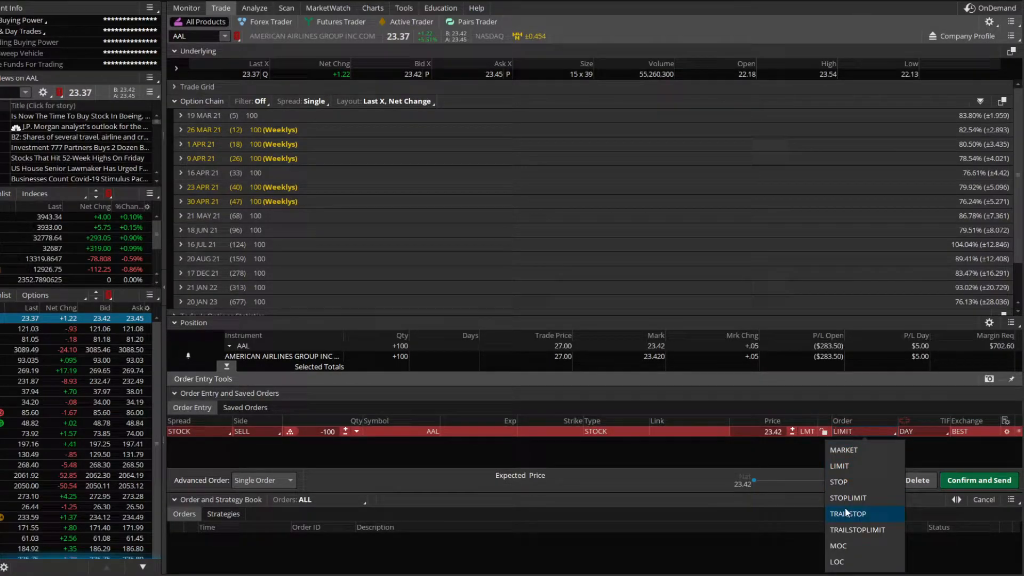
{"action": "left_click", "coordinate": [848, 513]}
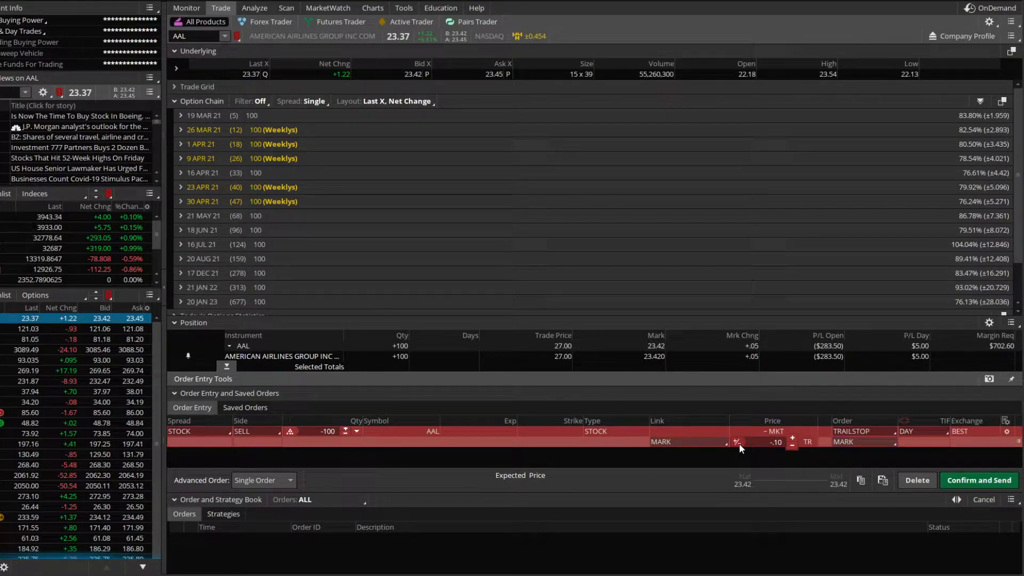
{"action": "left_click", "coordinate": [791, 446]}
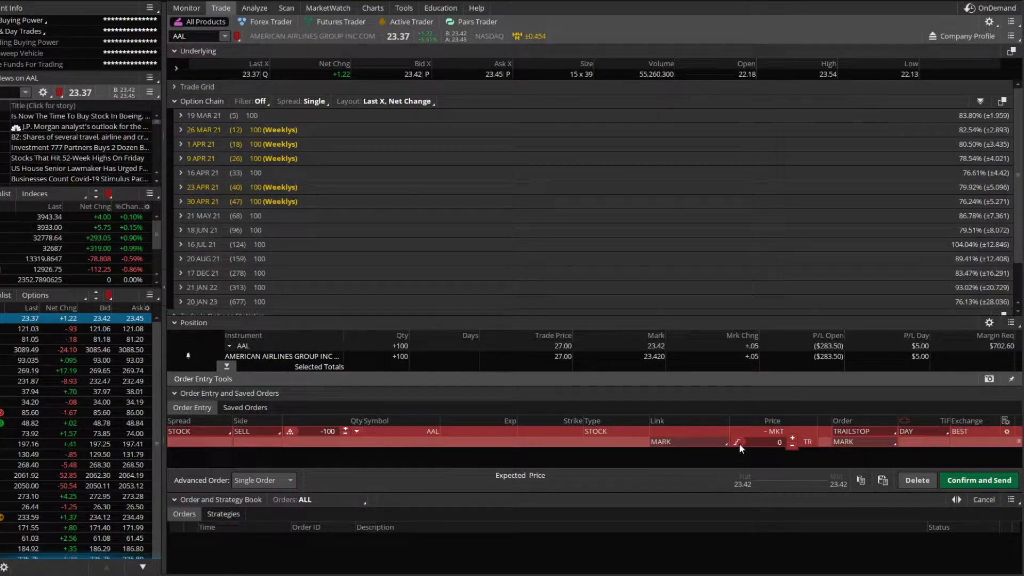
{"action": "left_click", "coordinate": [737, 442]}
{"action": "type", "text": "-5"}
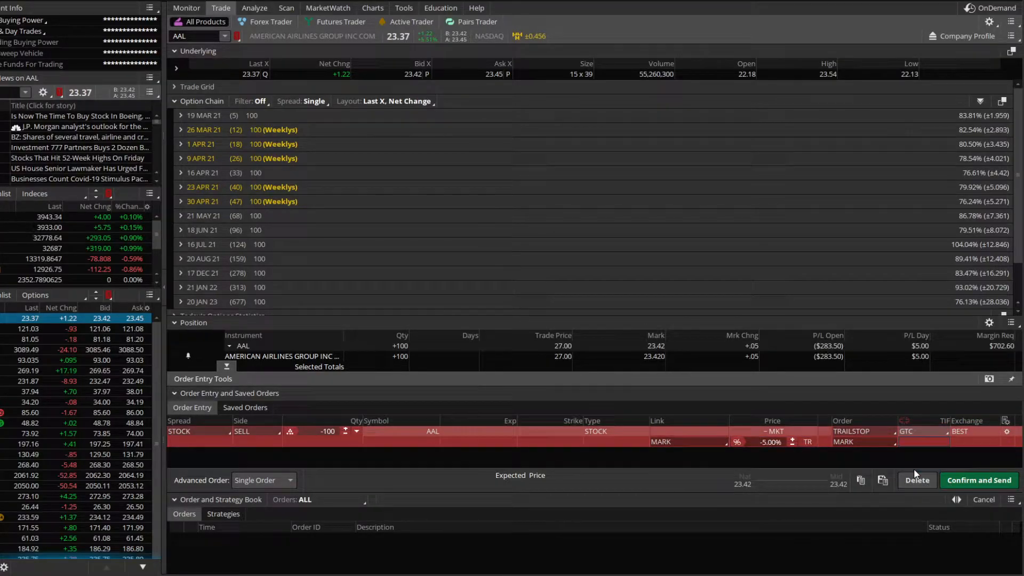
Send the AAL 5% trailing stop sell and view it under Monitor working orders
{"action": "left_click", "coordinate": [980, 480]}
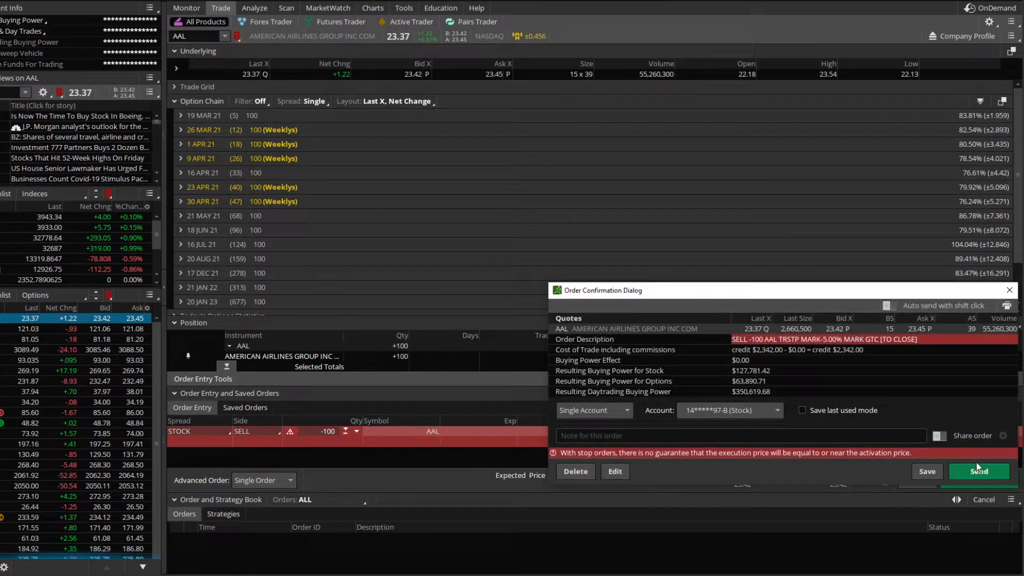
{"action": "left_click", "coordinate": [980, 471]}
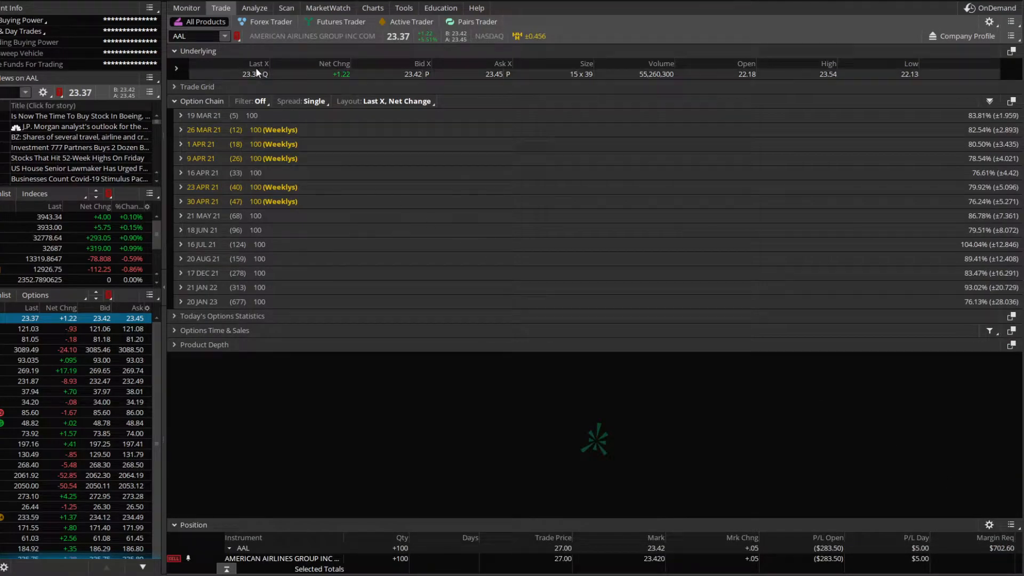
{"action": "left_click", "coordinate": [186, 8]}
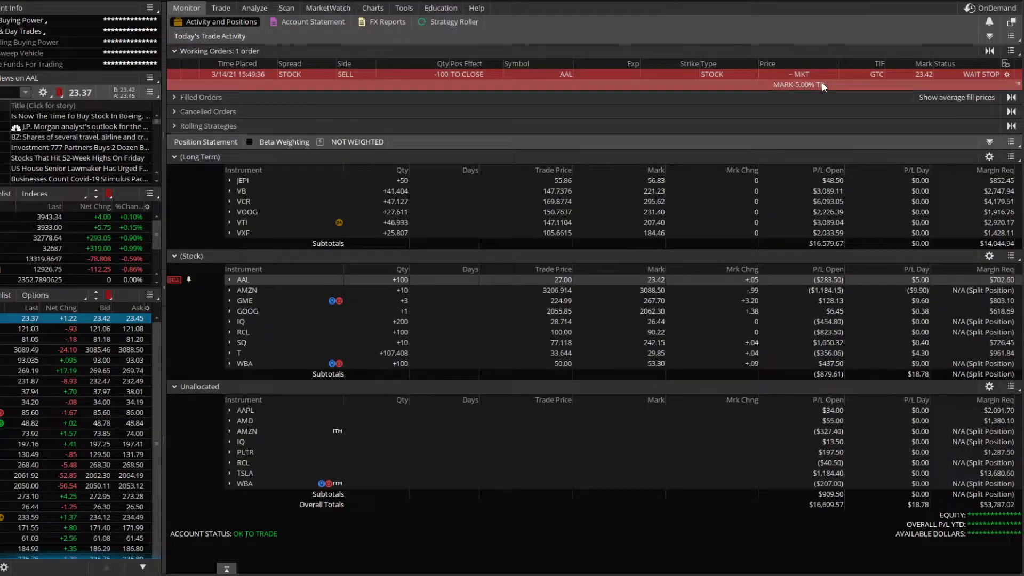
{"action": "mouse_move", "coordinate": [490, 87]}
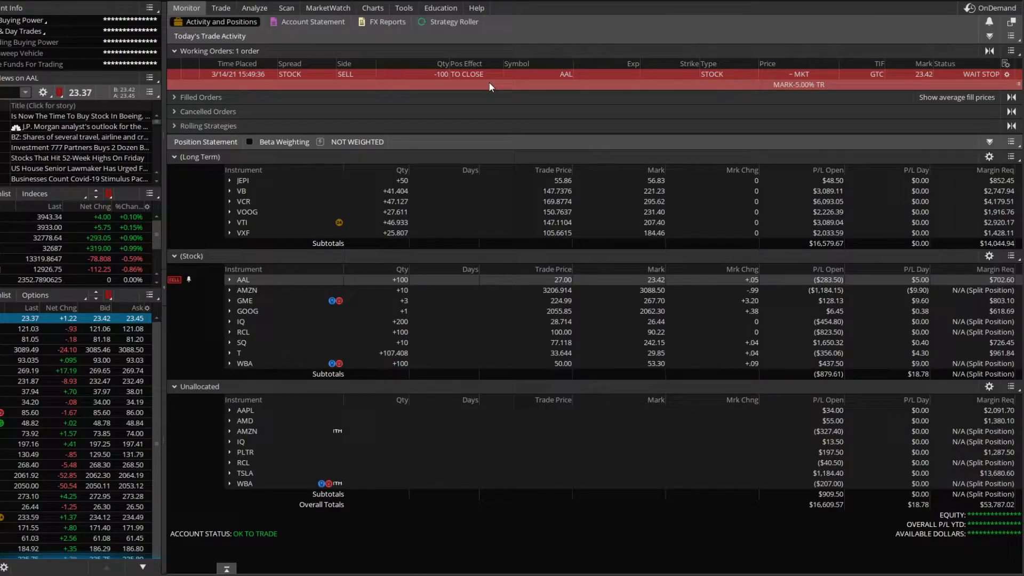
{"action": "mouse_move", "coordinate": [346, 40]}
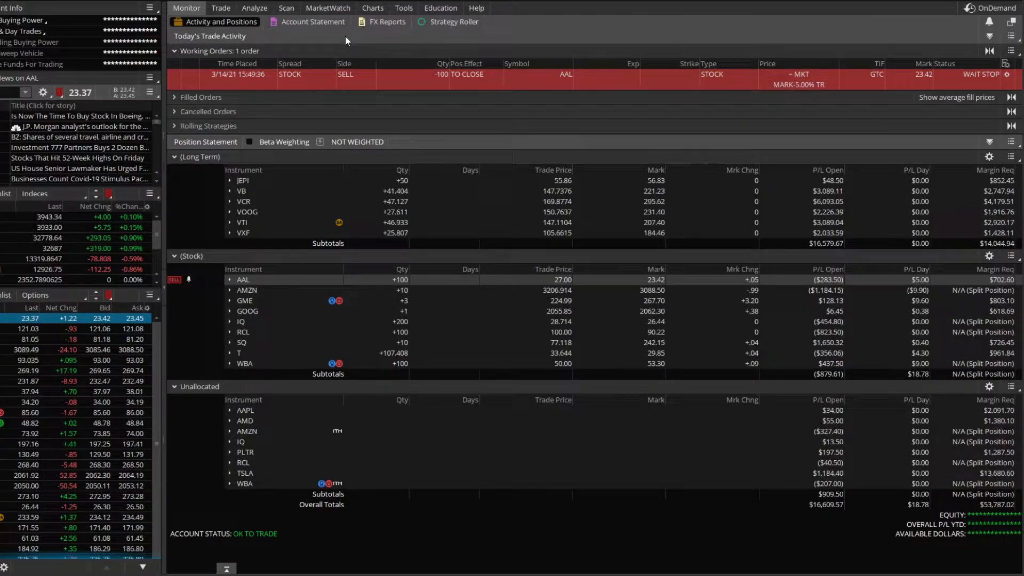
Load AAPL on the Trade page and bring up custom buy choices at the ask
{"action": "left_click", "coordinate": [220, 8]}
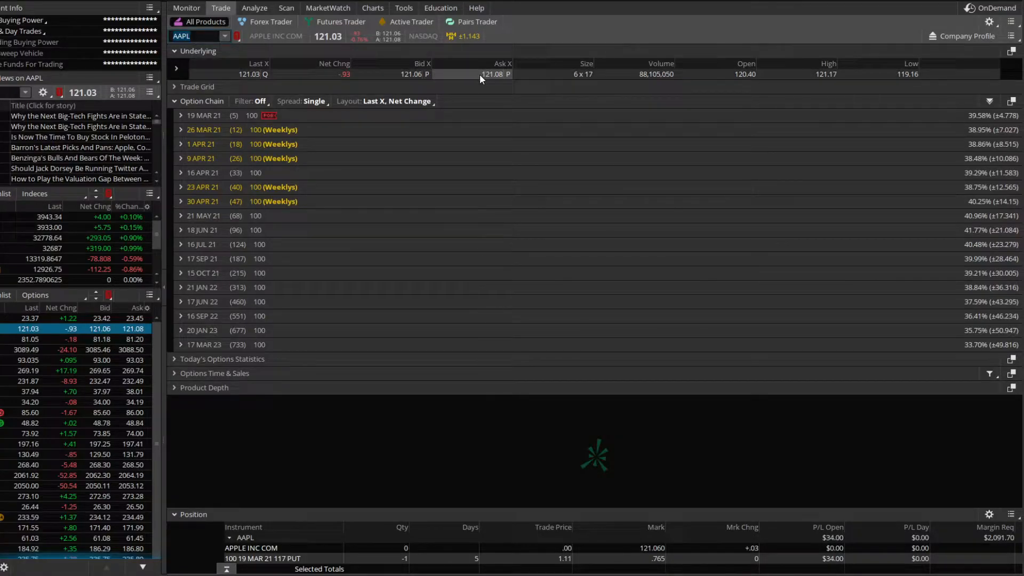
{"action": "right_click", "coordinate": [481, 74]}
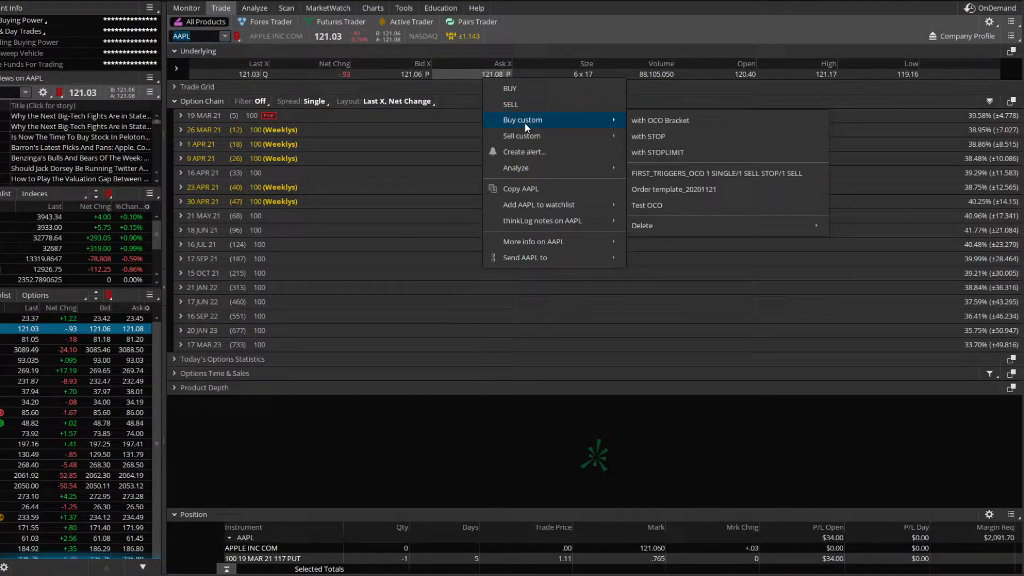
{"action": "mouse_move", "coordinate": [660, 138]}
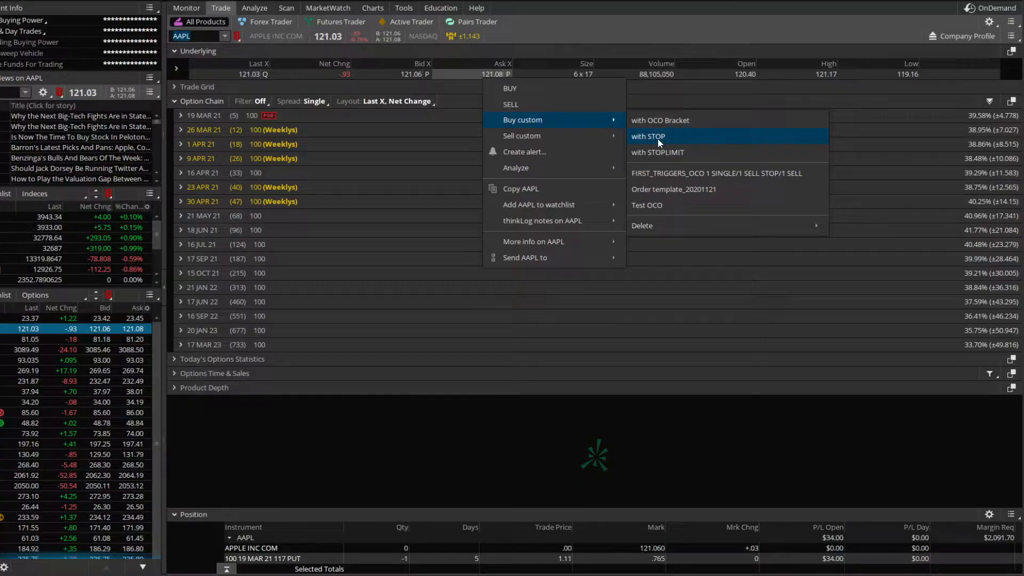
Build an AAPL 50-share buy triggering a TRAILSTOP sell at MARK -2.00
{"action": "left_click", "coordinate": [647, 136]}
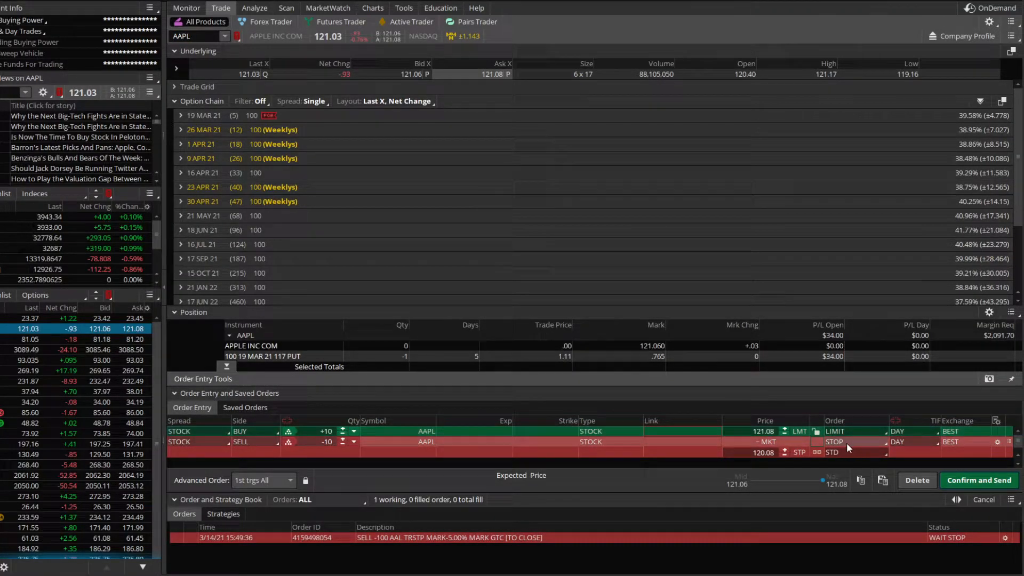
{"action": "left_click", "coordinate": [836, 442]}
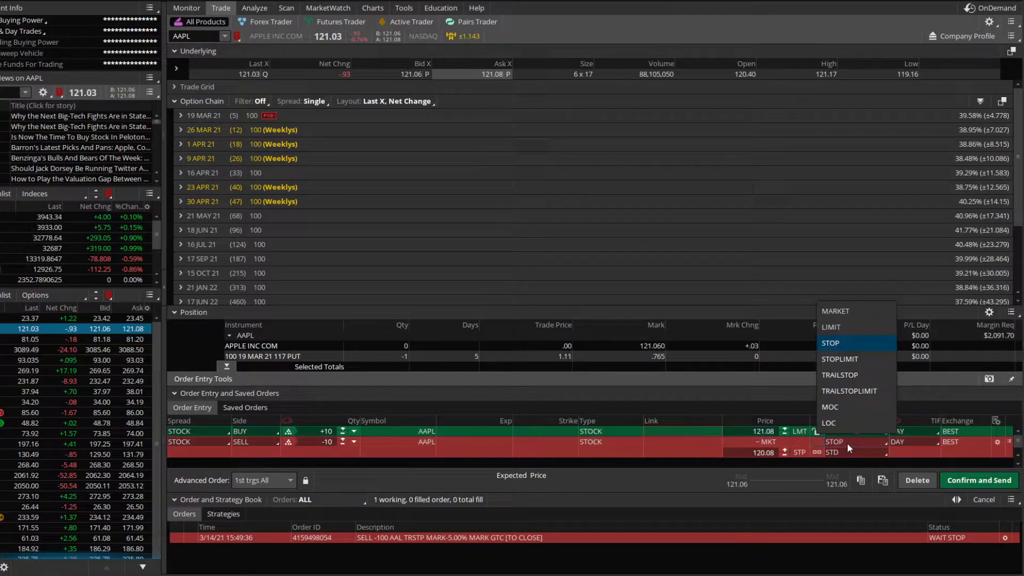
{"action": "left_click", "coordinate": [843, 374]}
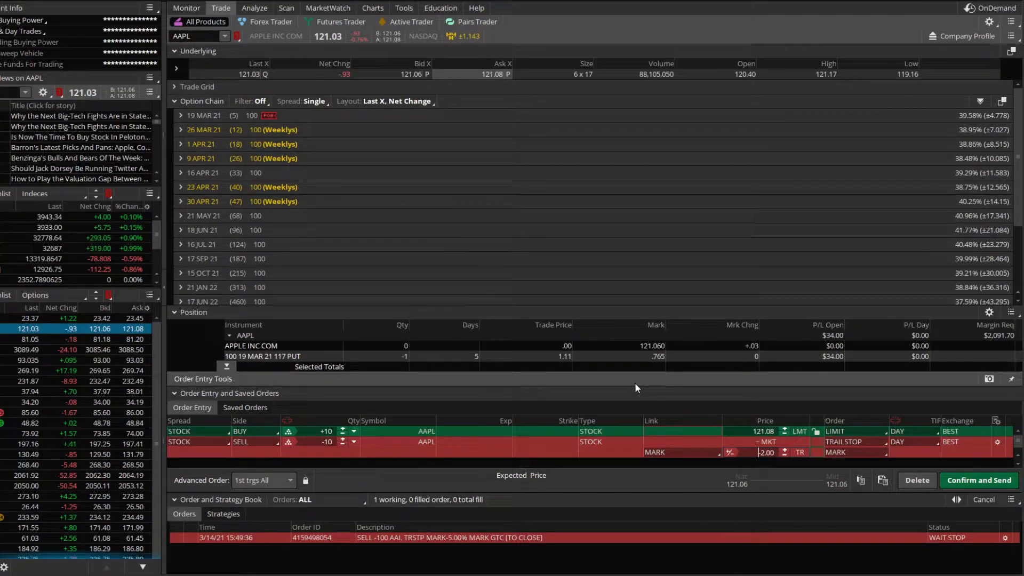
{"action": "mouse_move", "coordinate": [324, 431]}
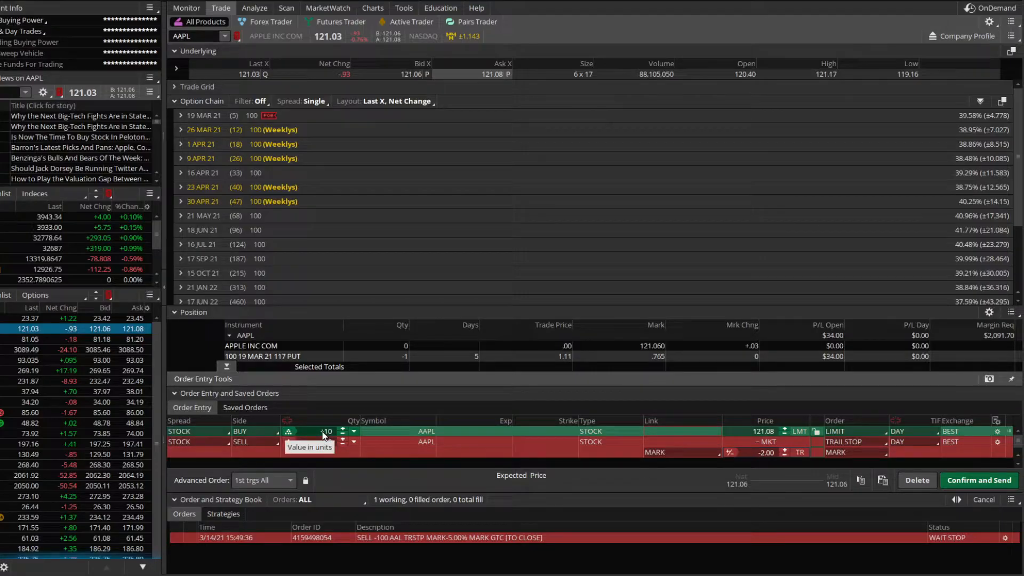
{"action": "left_click", "coordinate": [341, 442]}
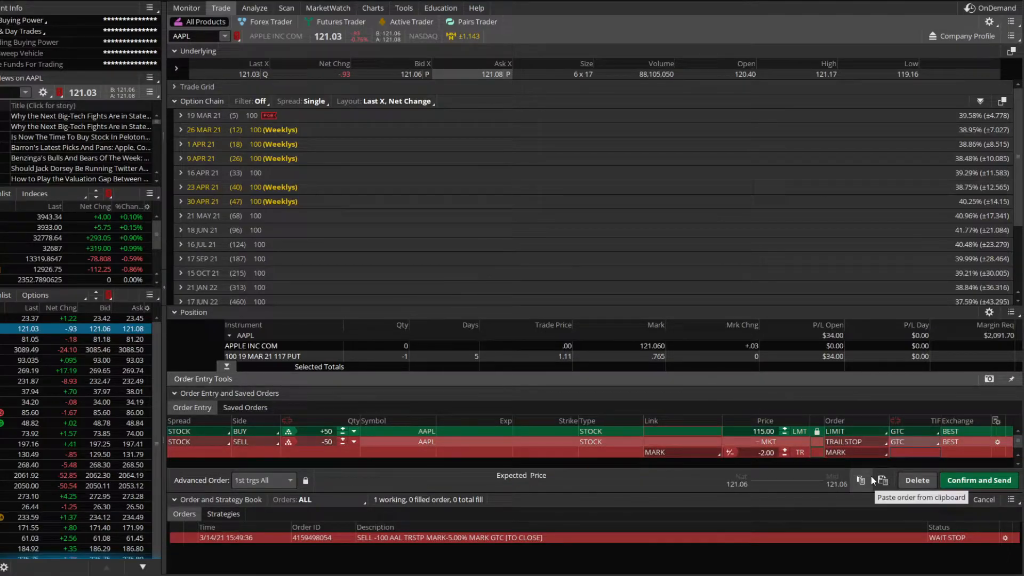
{"action": "mouse_move", "coordinate": [803, 452]}
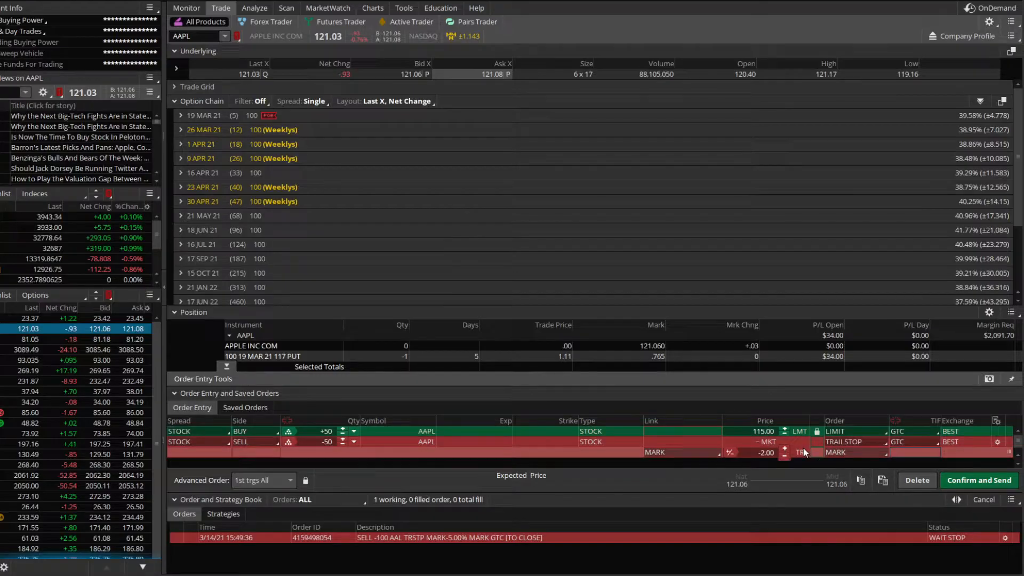
{"action": "mouse_move", "coordinate": [312, 437]}
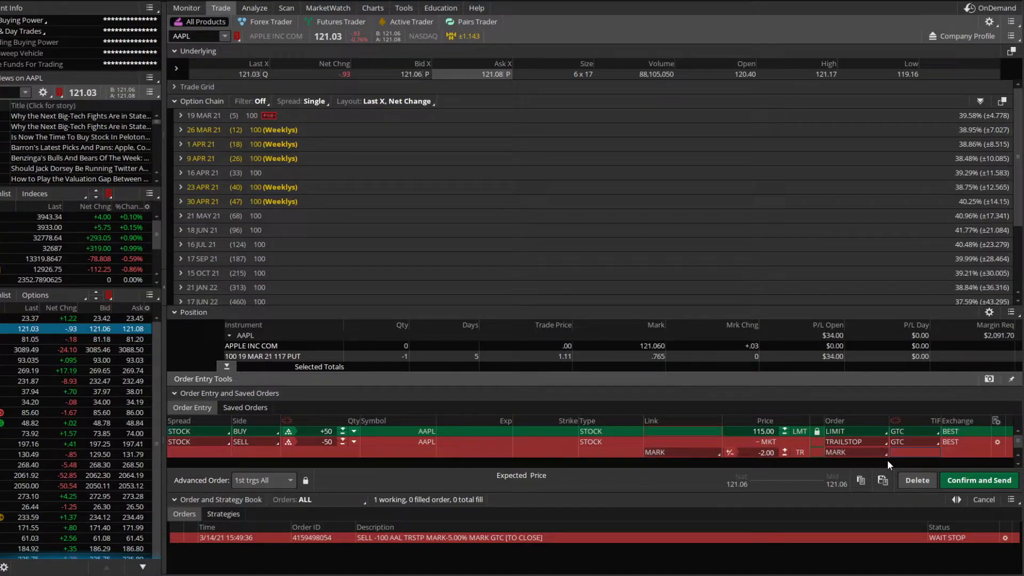
Send the AAPL 115 limit buy with $2 trailing stop and check working orders
{"action": "left_click", "coordinate": [979, 480]}
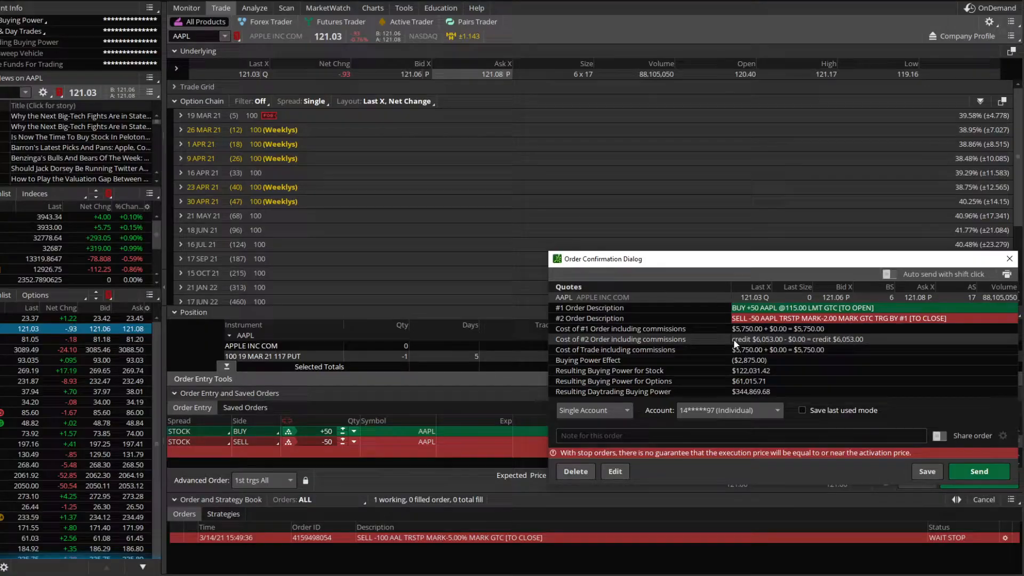
{"action": "left_click", "coordinate": [980, 471]}
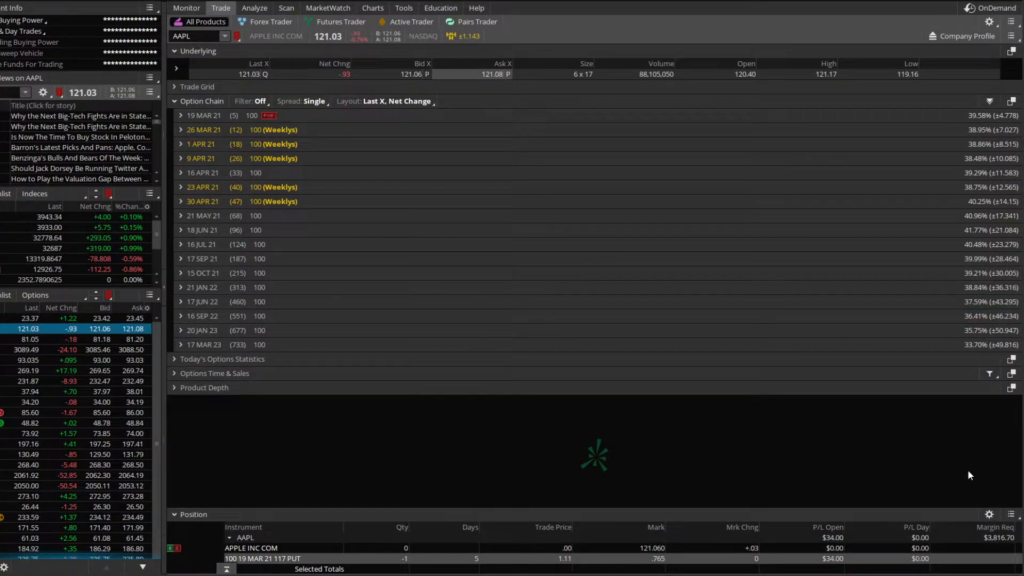
{"action": "left_click", "coordinate": [186, 8]}
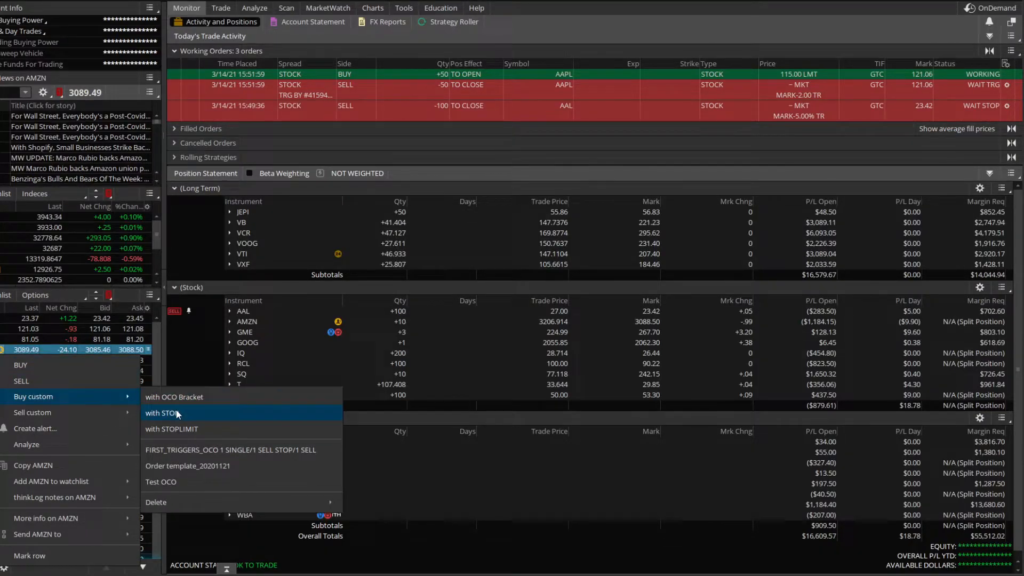
Start an AMZN 10-share 3088.50 limit buy with a 3087.50 sell stop
{"action": "left_click", "coordinate": [162, 413]}
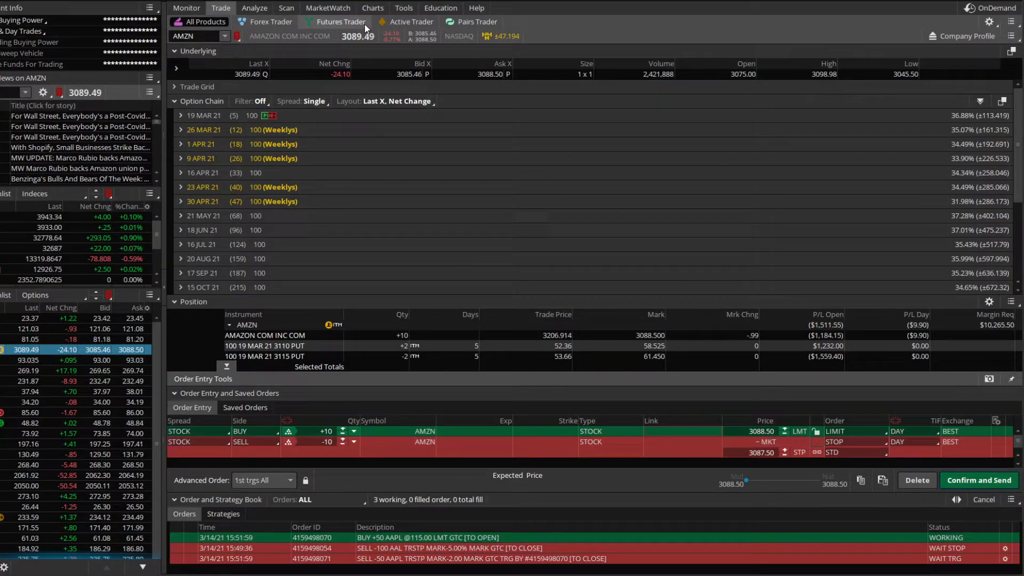
In AMZN Active Trader, choose TRG w/ bracket template and disable the LIMIT leg
{"action": "left_click", "coordinate": [372, 8]}
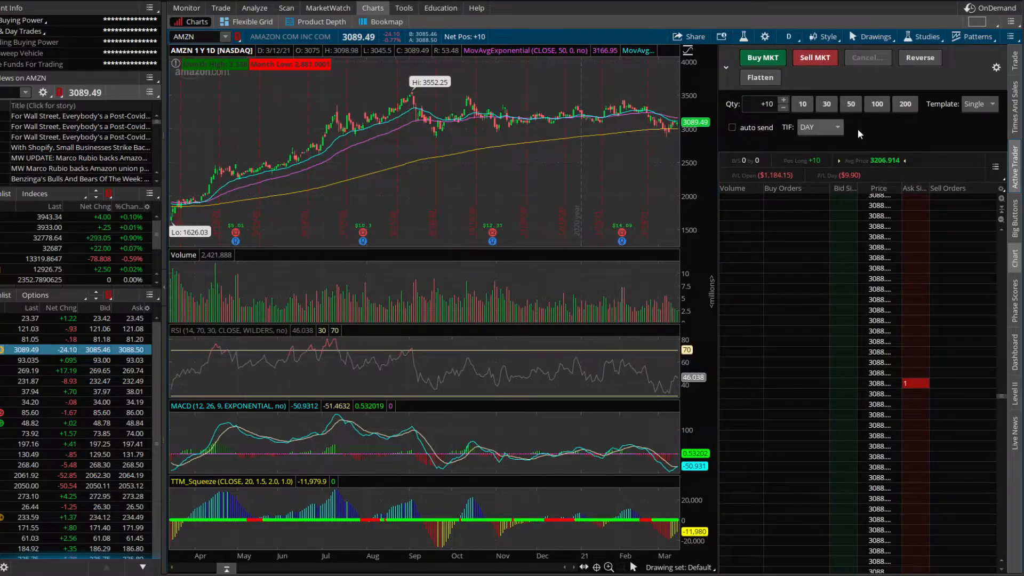
{"action": "left_click", "coordinate": [979, 104]}
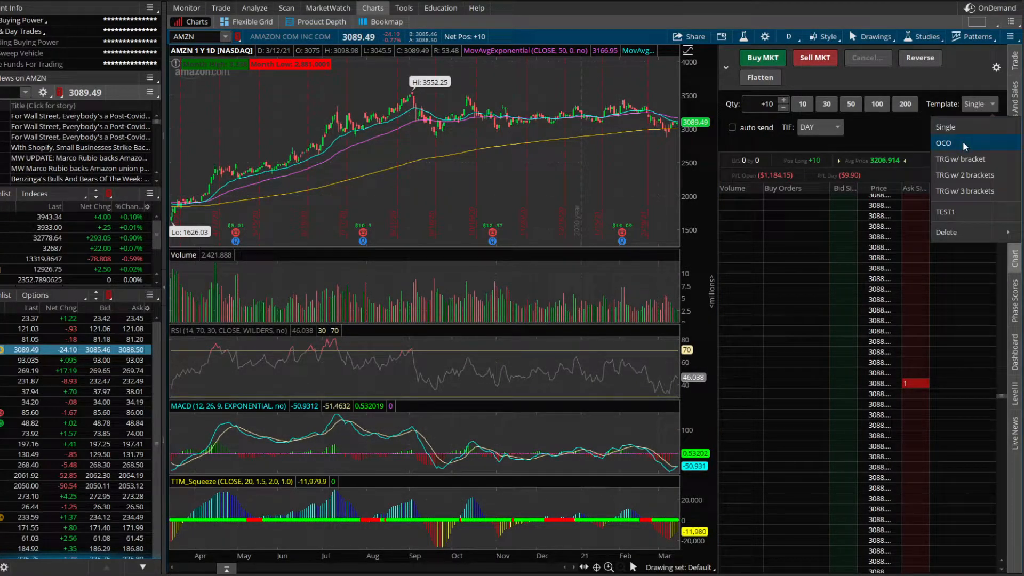
{"action": "left_click", "coordinate": [963, 158]}
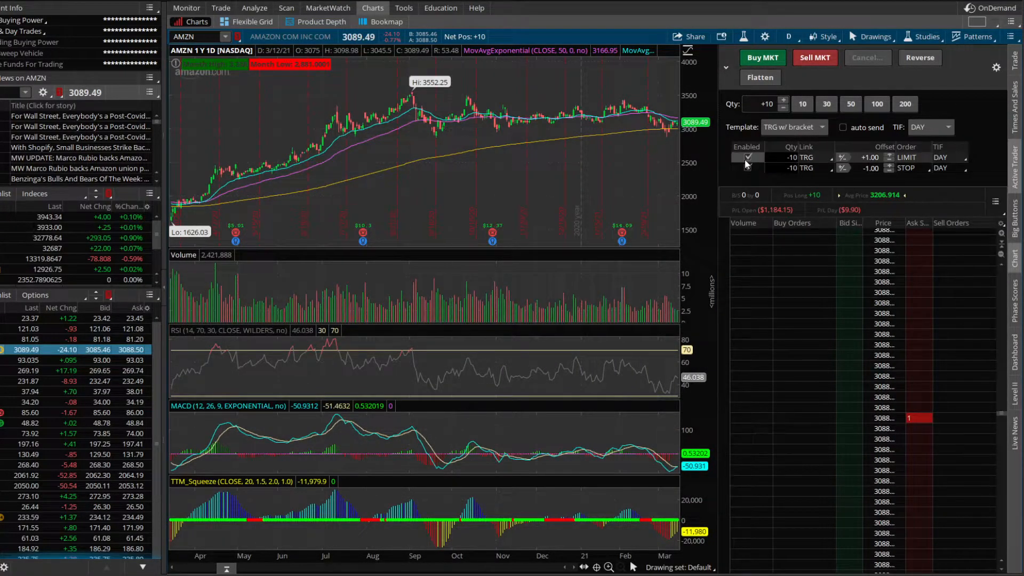
{"action": "left_click", "coordinate": [746, 157]}
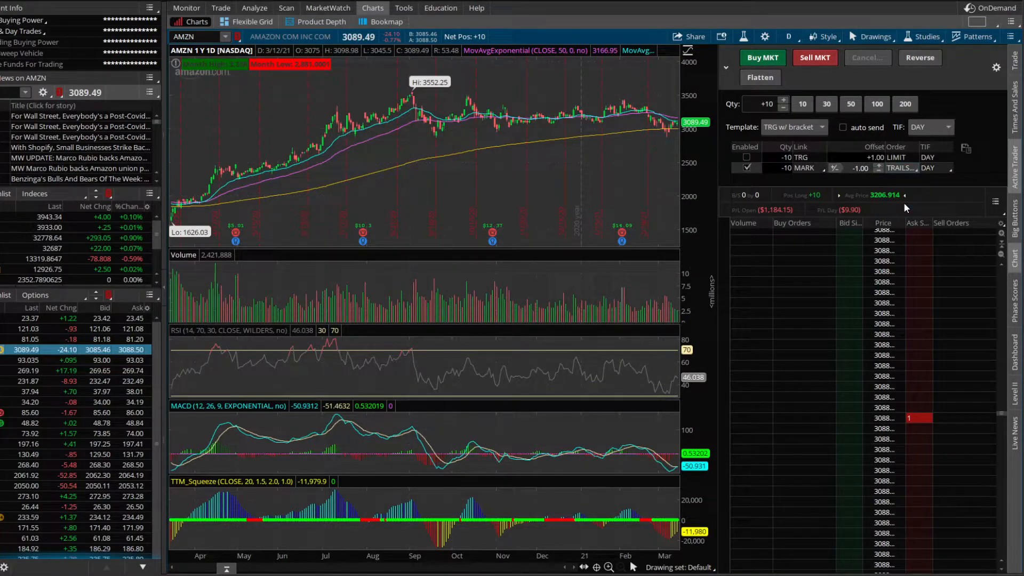
{"action": "mouse_move", "coordinate": [884, 194]}
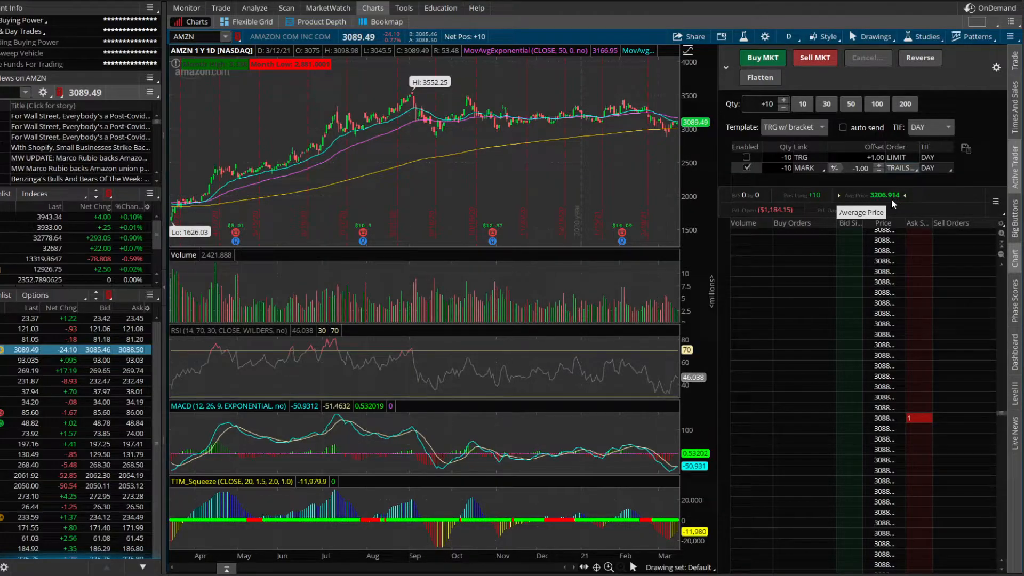
{"action": "mouse_move", "coordinate": [888, 201]}
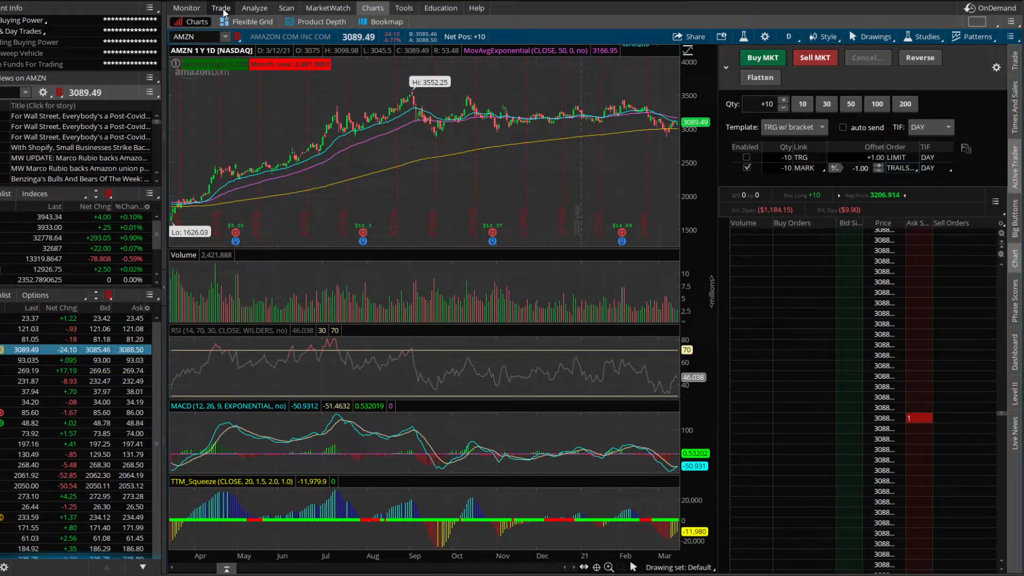
Set the AMZN buy to 1st trgs Seq and add an opposite sell order
{"action": "left_click", "coordinate": [221, 8]}
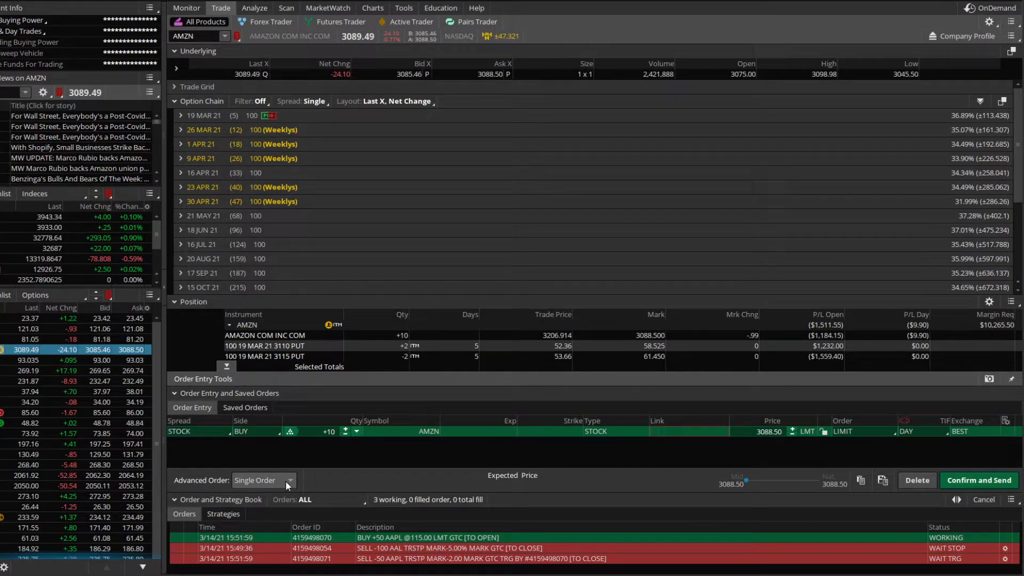
{"action": "left_click", "coordinate": [285, 481]}
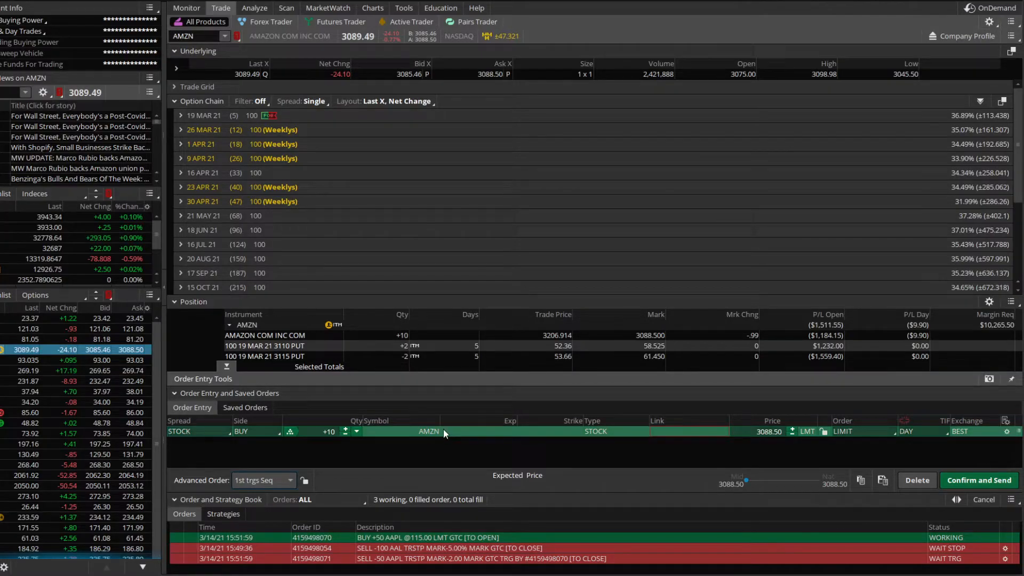
{"action": "right_click", "coordinate": [444, 431]}
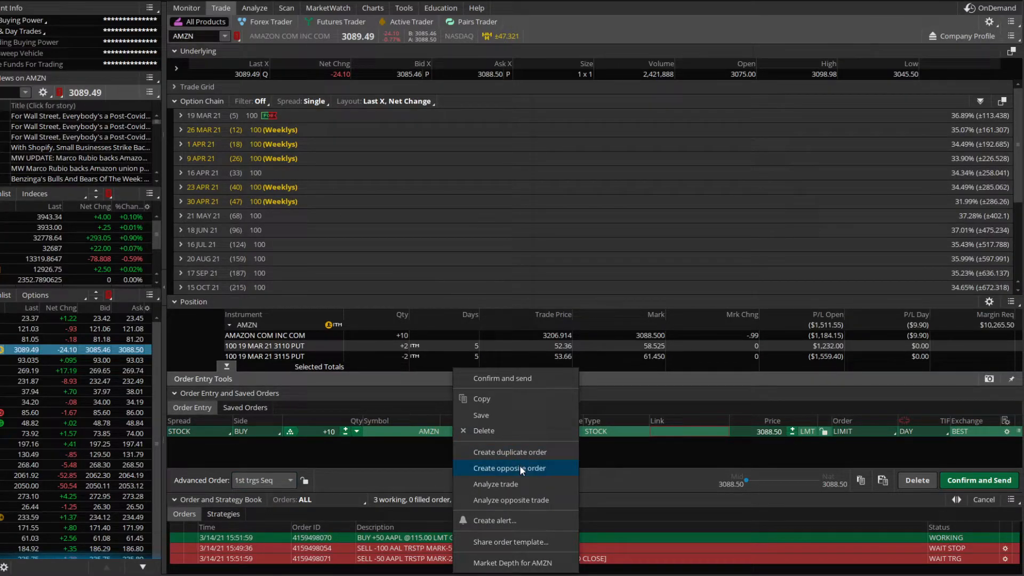
{"action": "left_click", "coordinate": [509, 468]}
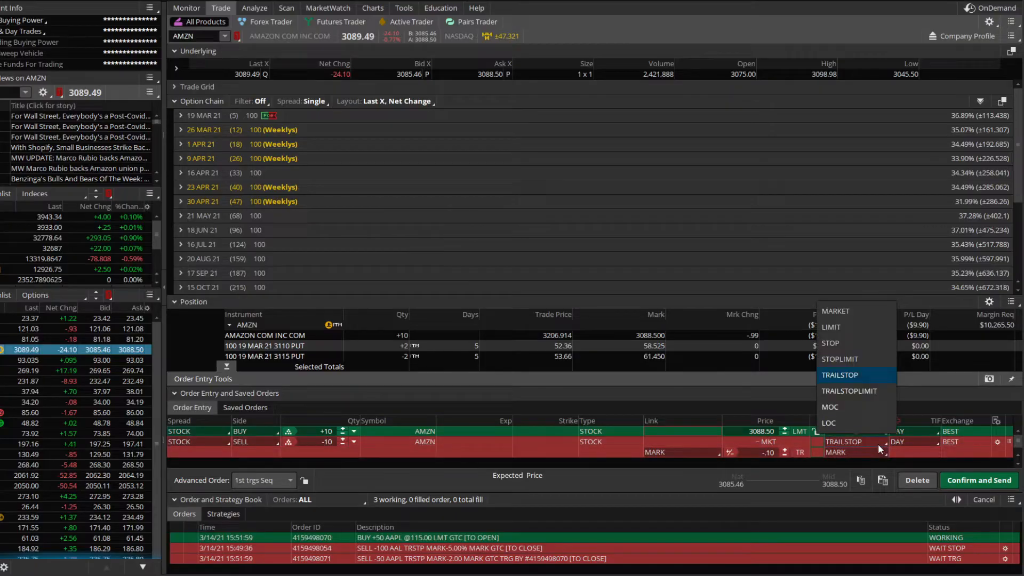
{"action": "mouse_move", "coordinate": [840, 358]}
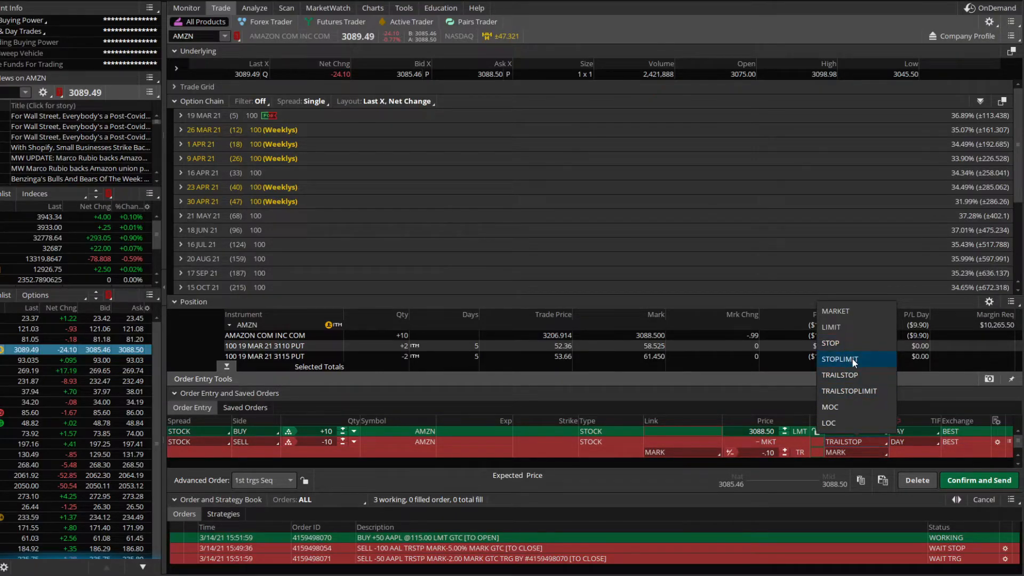
{"action": "mouse_move", "coordinate": [849, 391]}
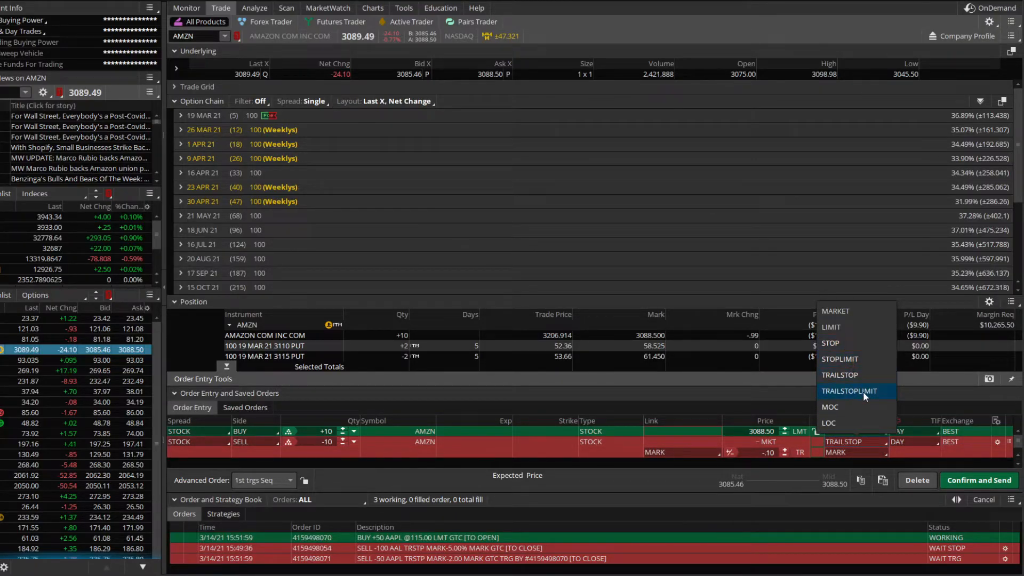